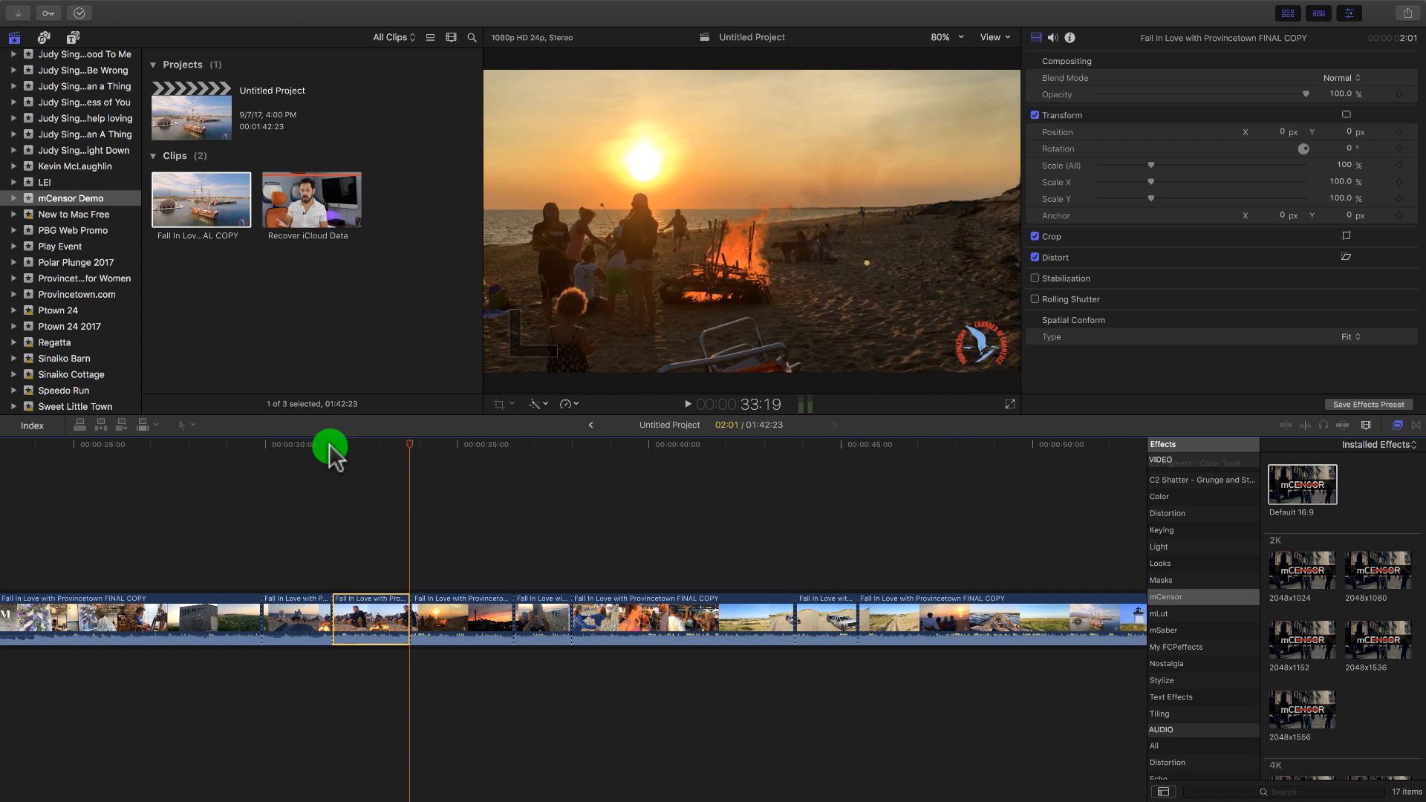
Step: Park the playhead at 00:00:31:19 on the frame of the man grilling
click(337, 445)
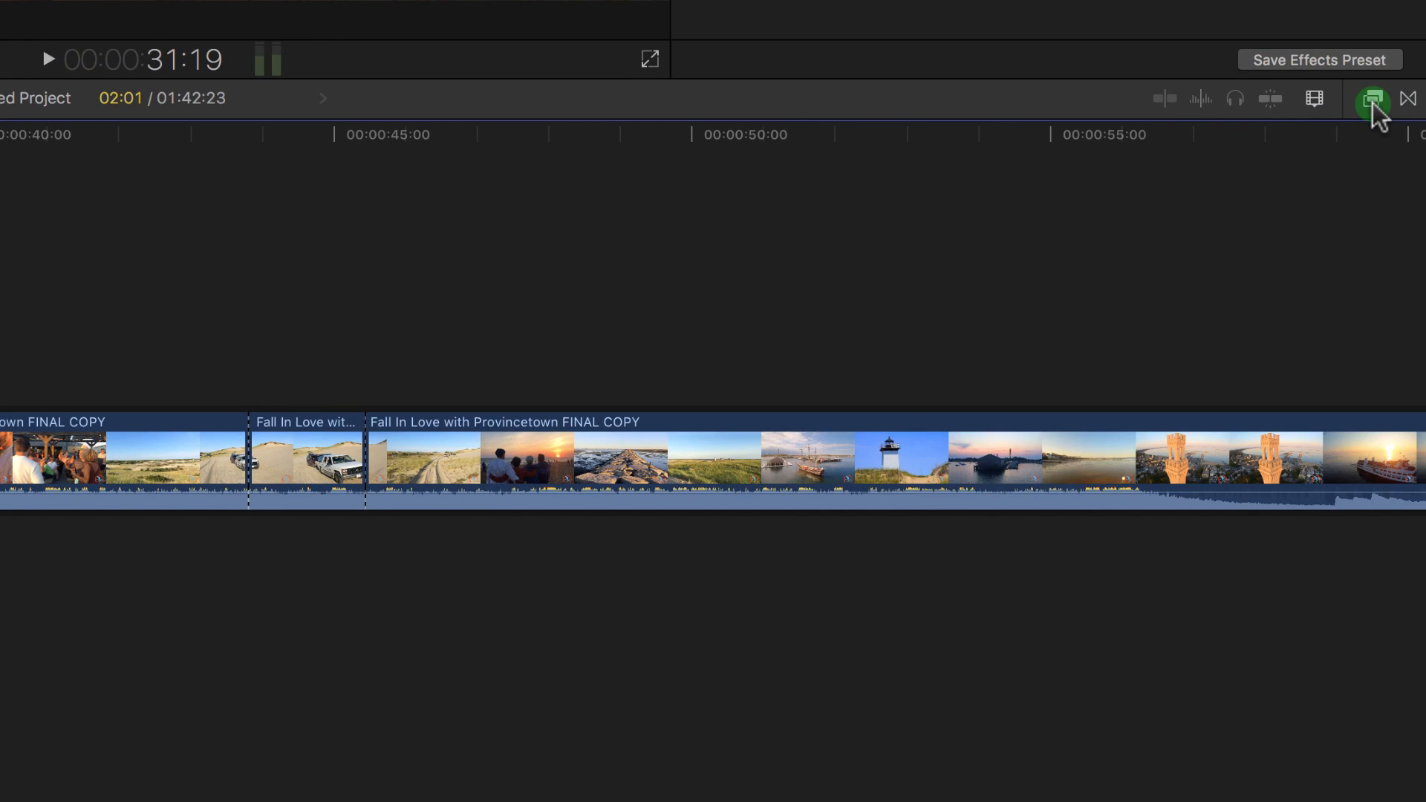
mouse_move(1372, 108)
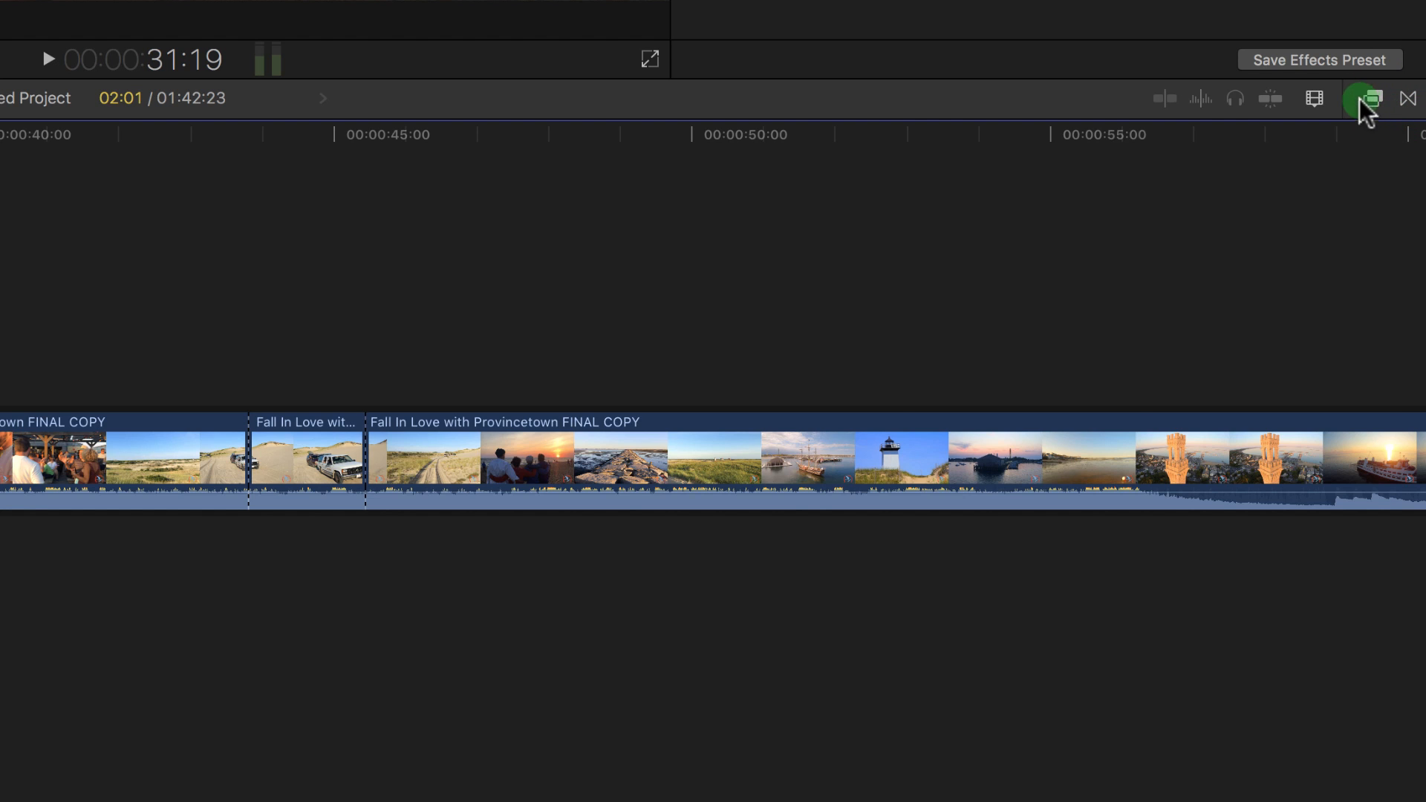
Step: Show the mCensor category in the Effects browser and browse its presets
click(1365, 98)
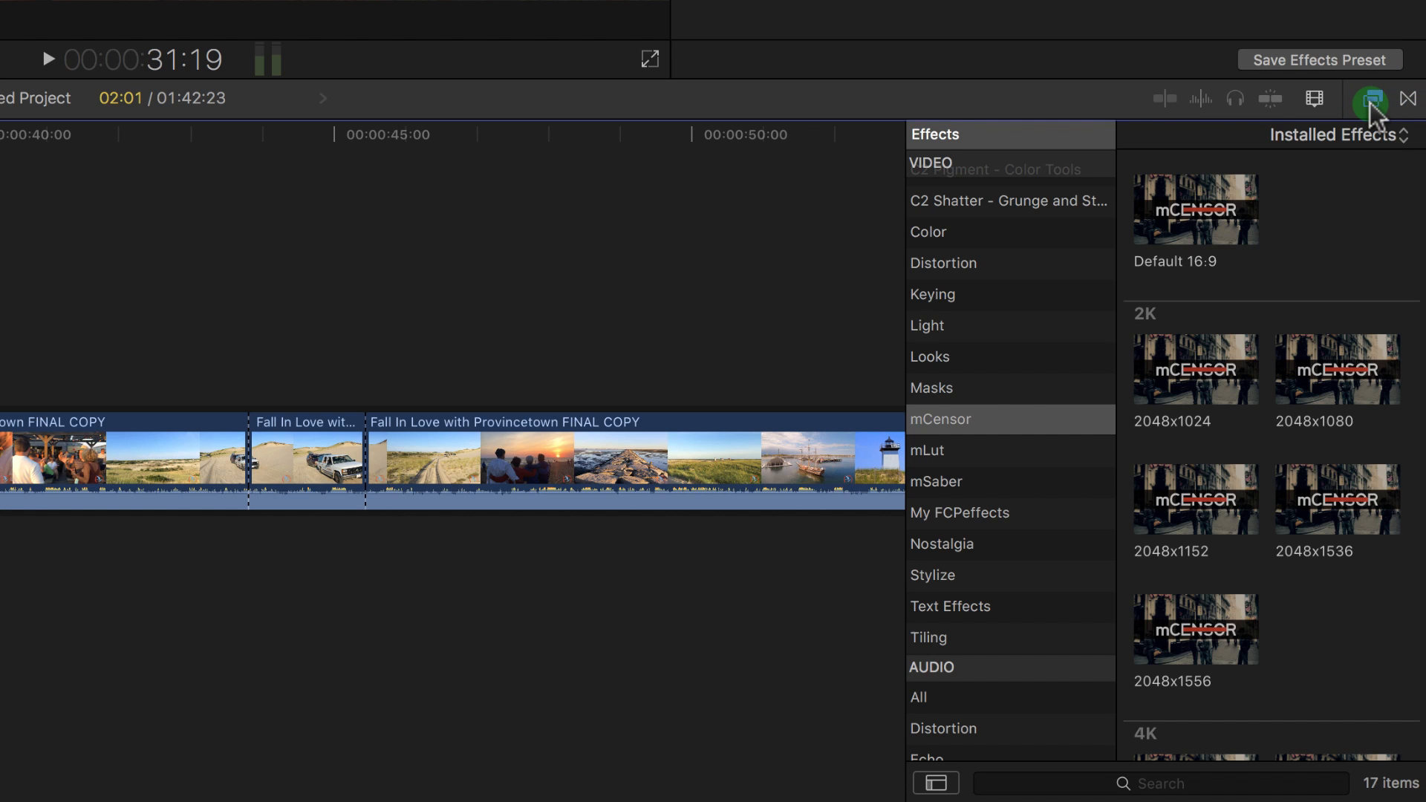
click(964, 419)
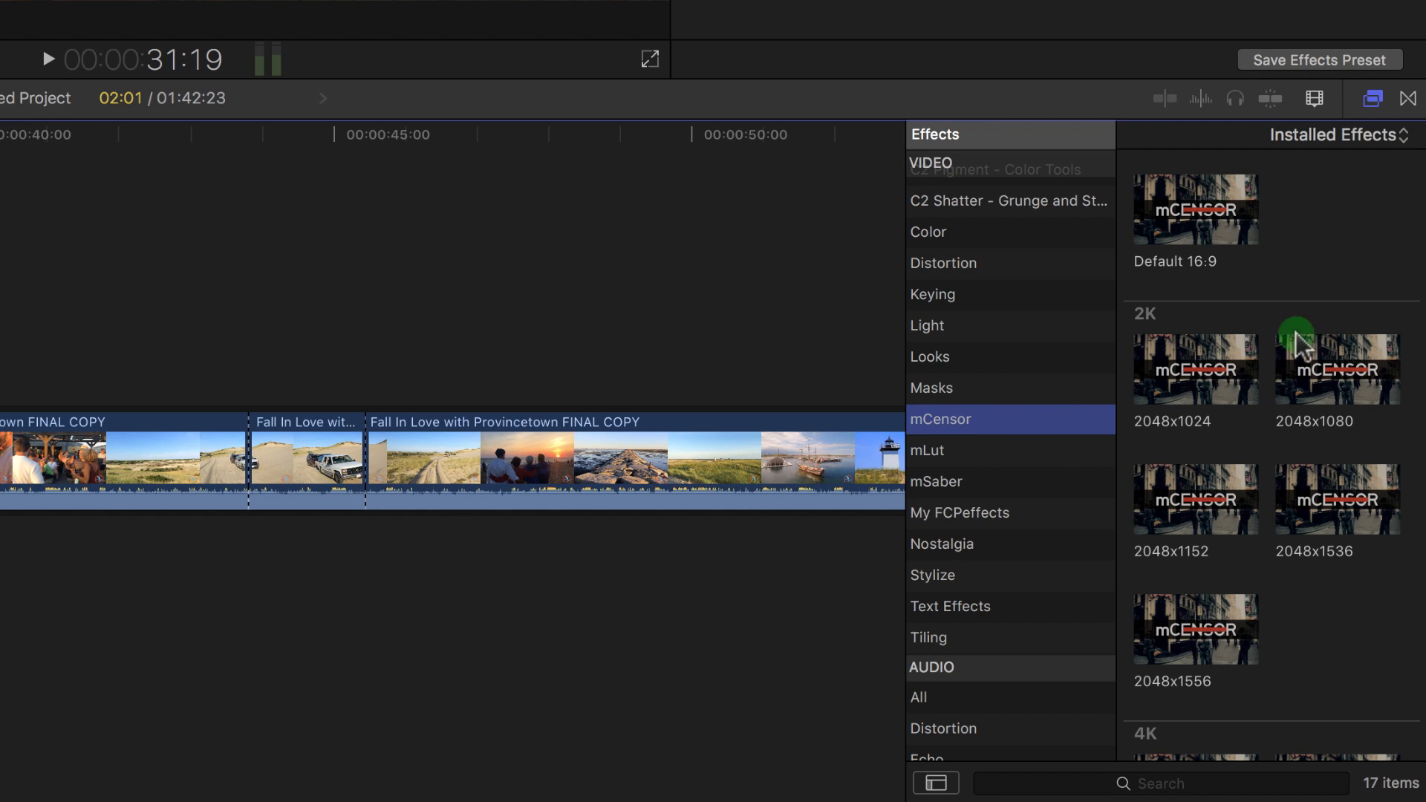
mouse_move(1379, 248)
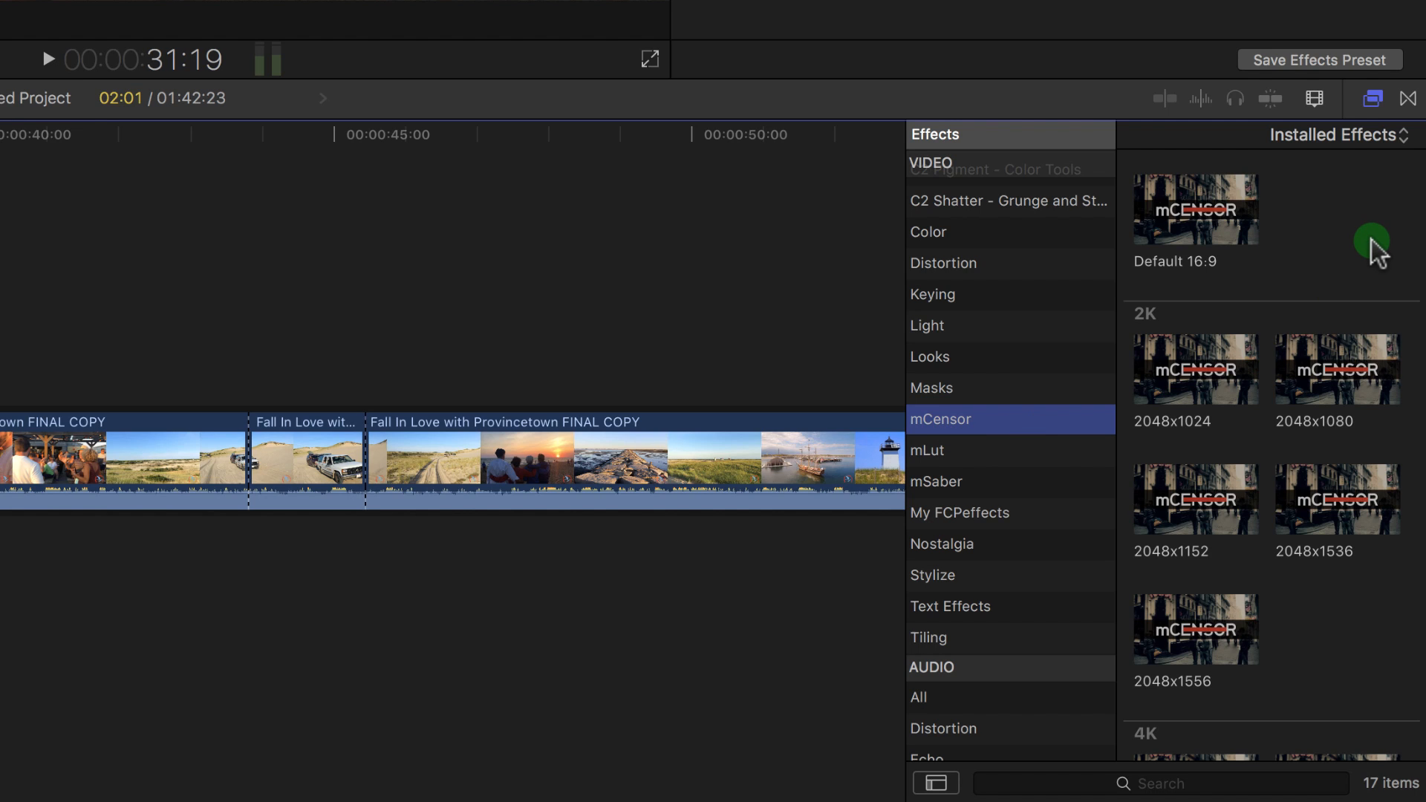
scroll(down, 3)
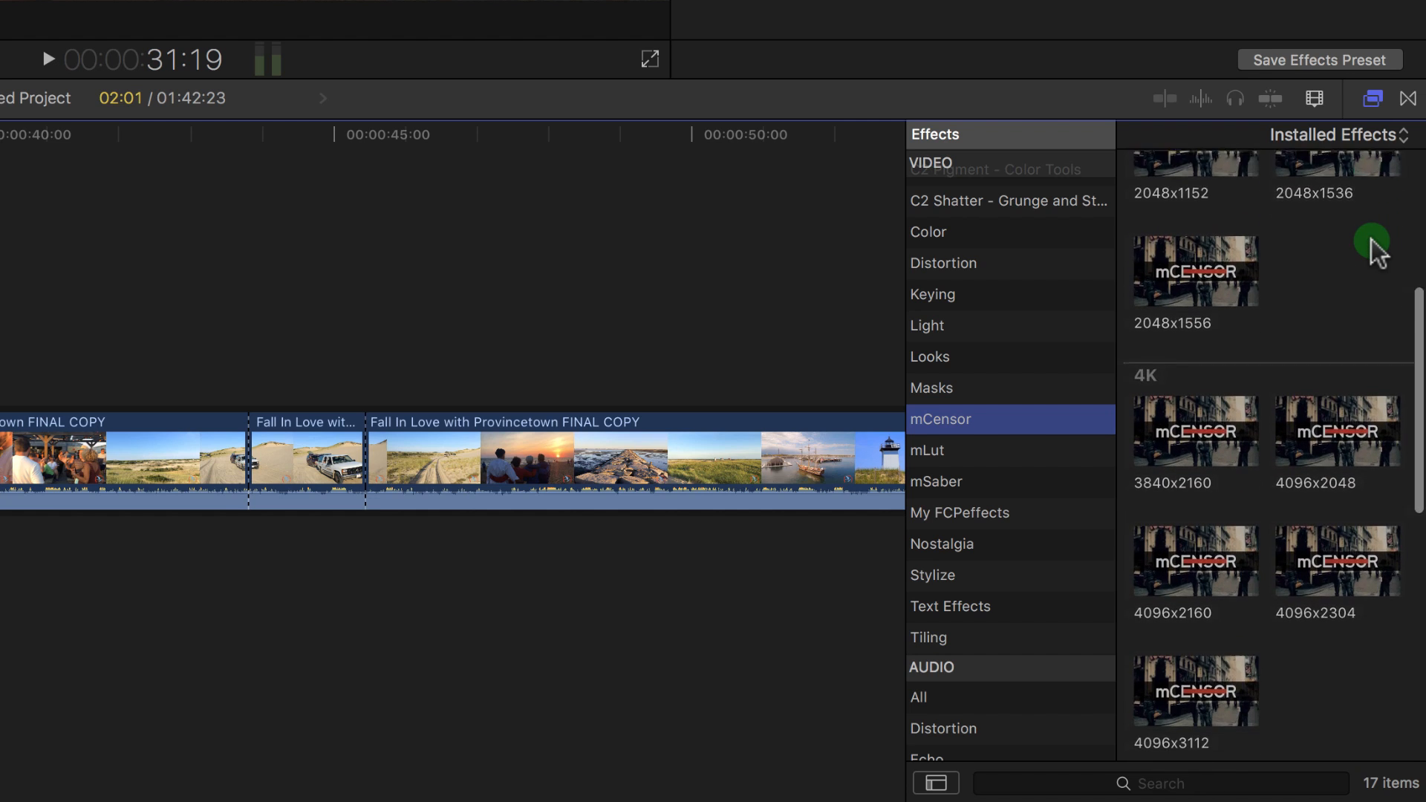
scroll(down, 3)
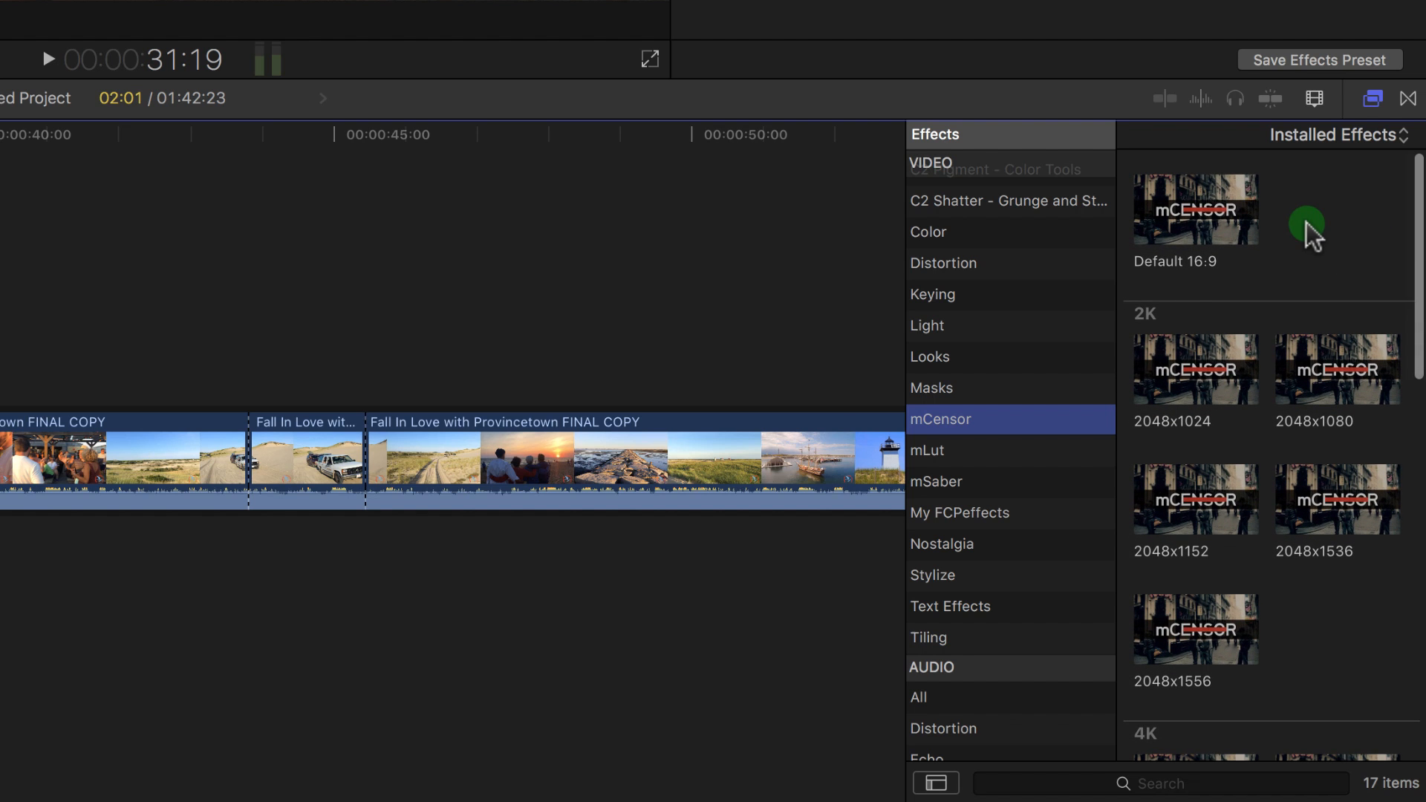
mouse_move(1165, 210)
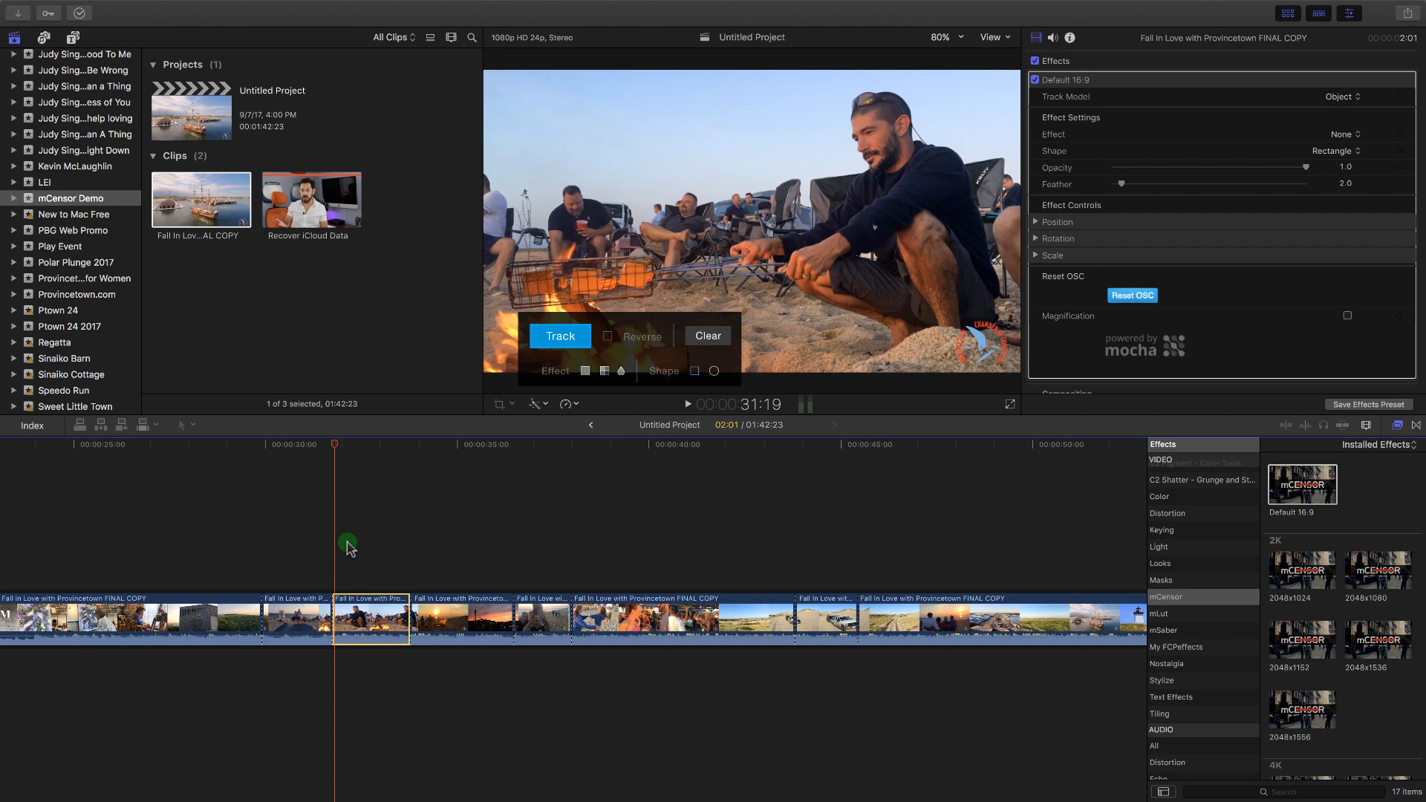
mouse_move(643, 302)
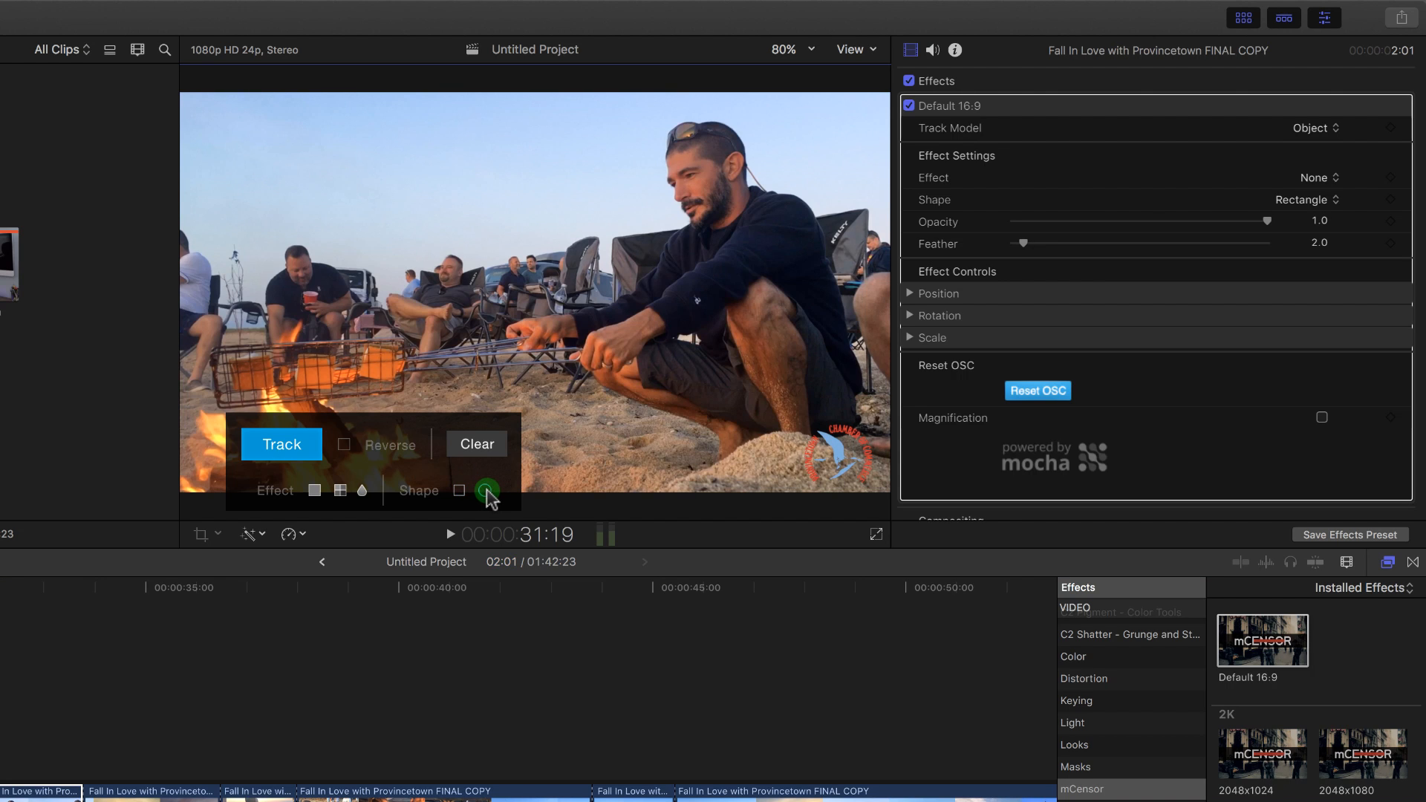
Step: Make the mCensor mask an ellipse that blurs the bystander's face
click(485, 490)
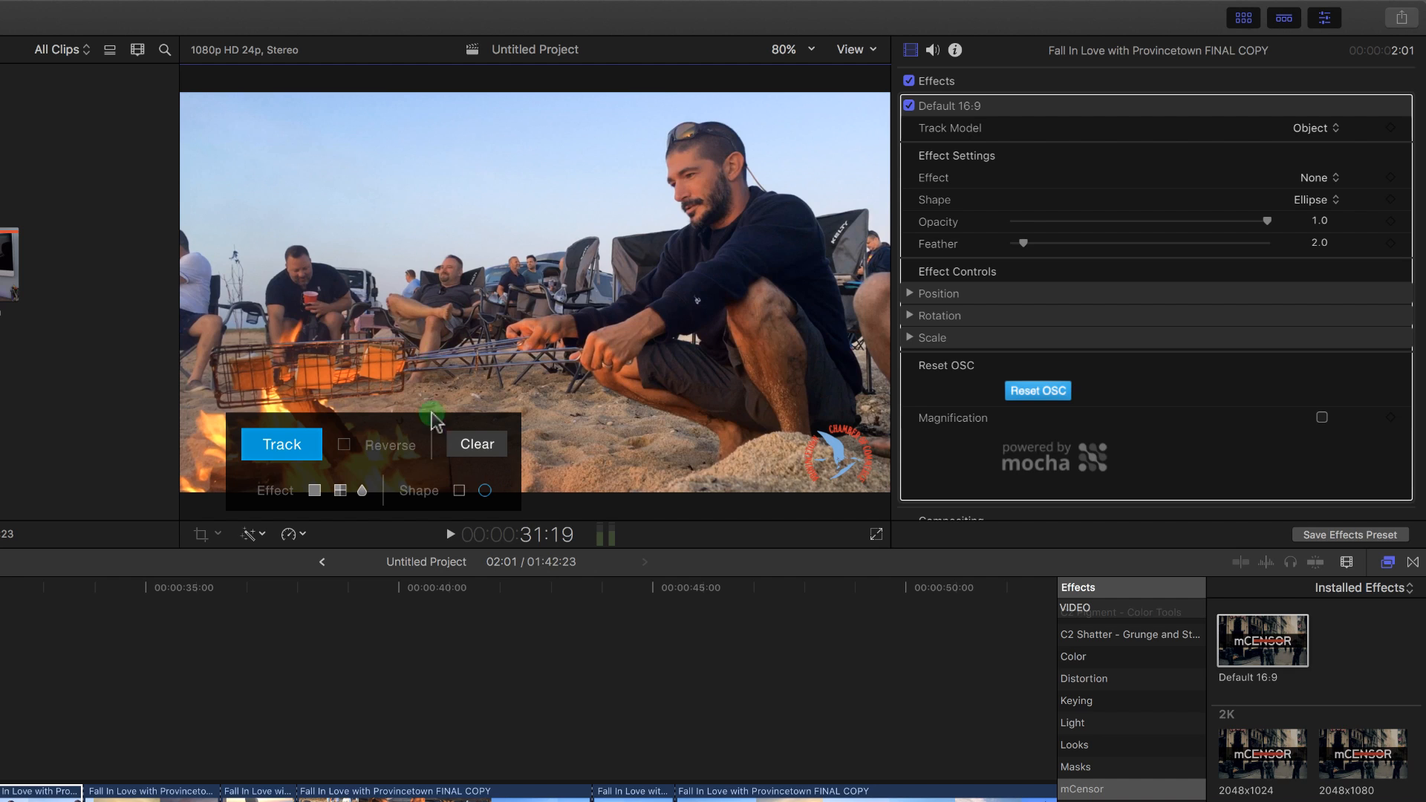
click(482, 491)
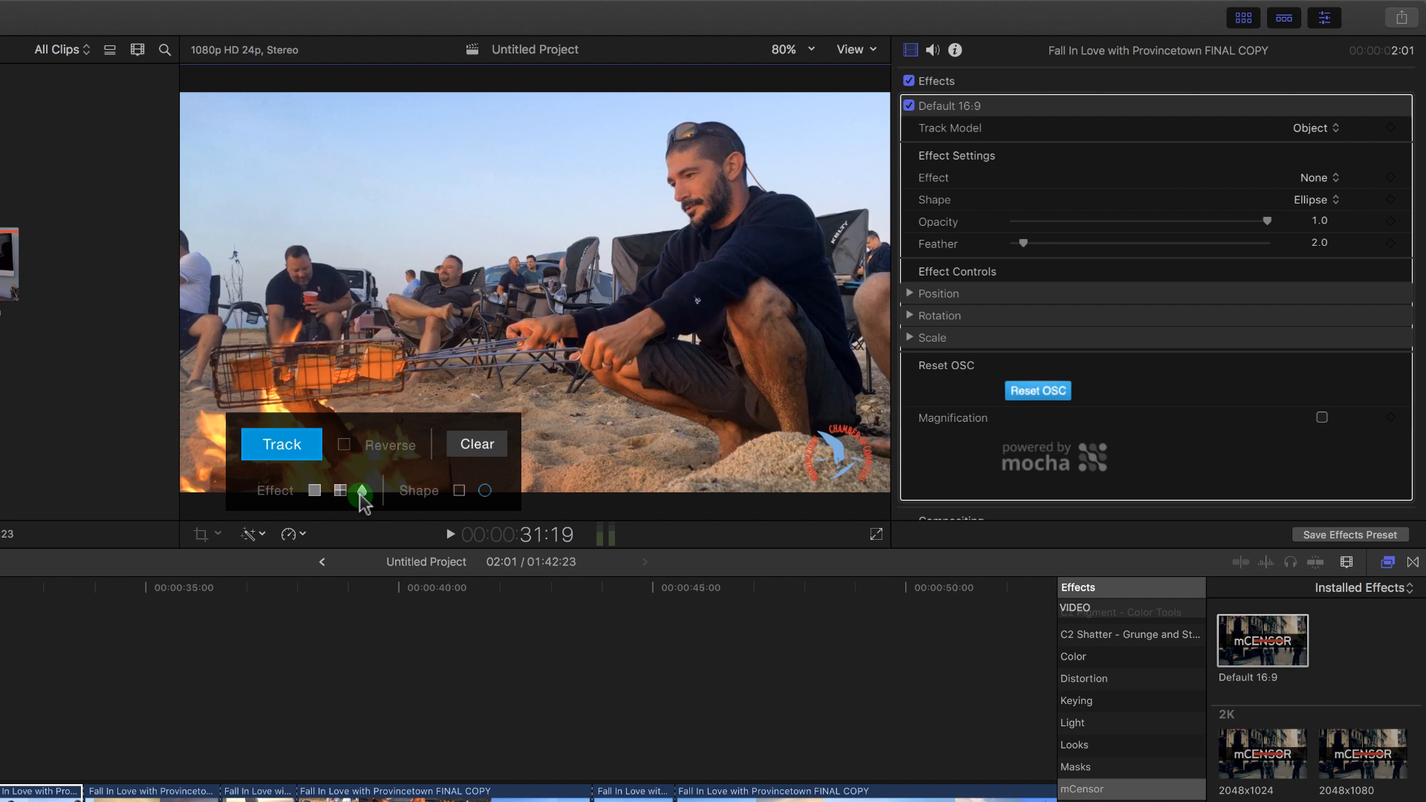
click(361, 490)
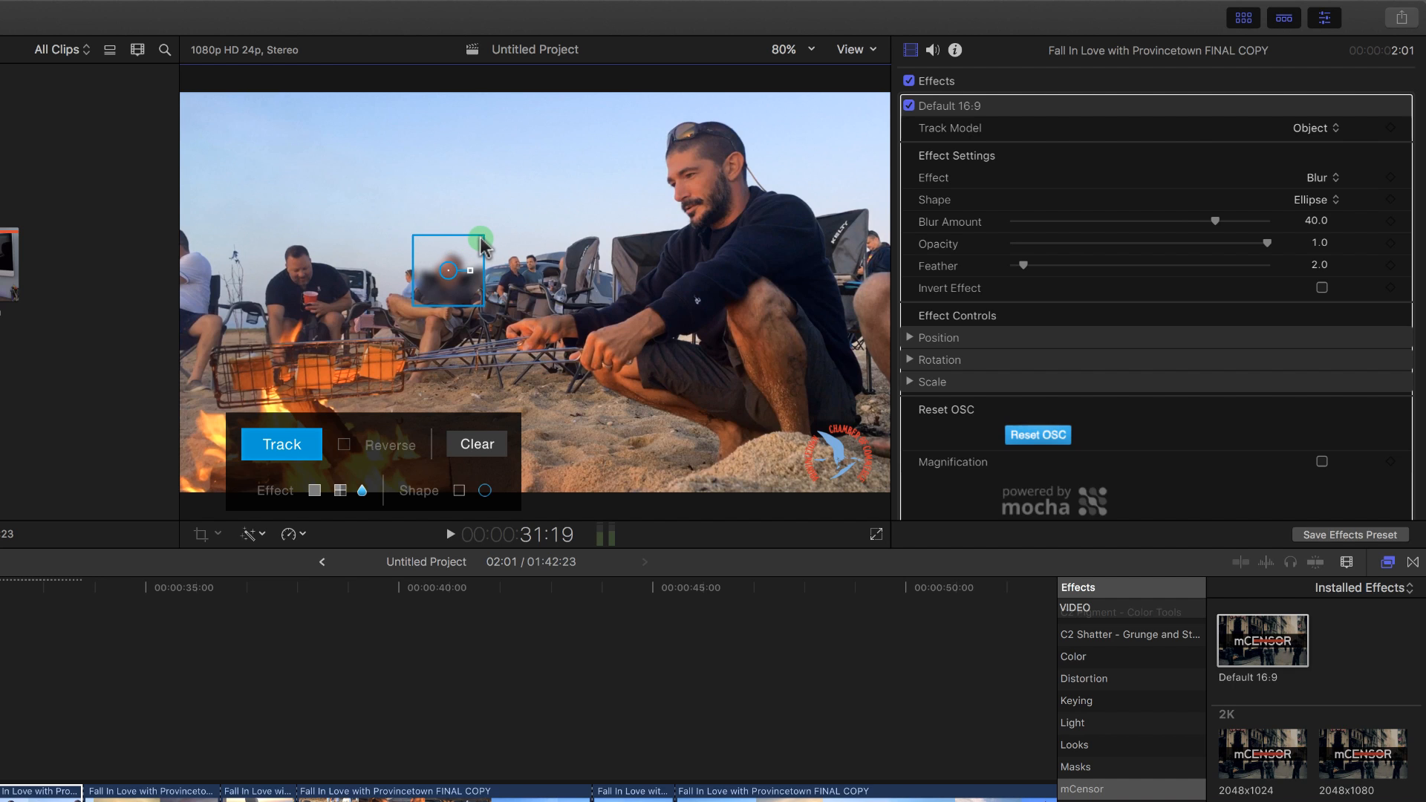
Step: Fit the blur ellipse to the face, track it through the clip, then jump to the truck section
drag(481, 234, 449, 269)
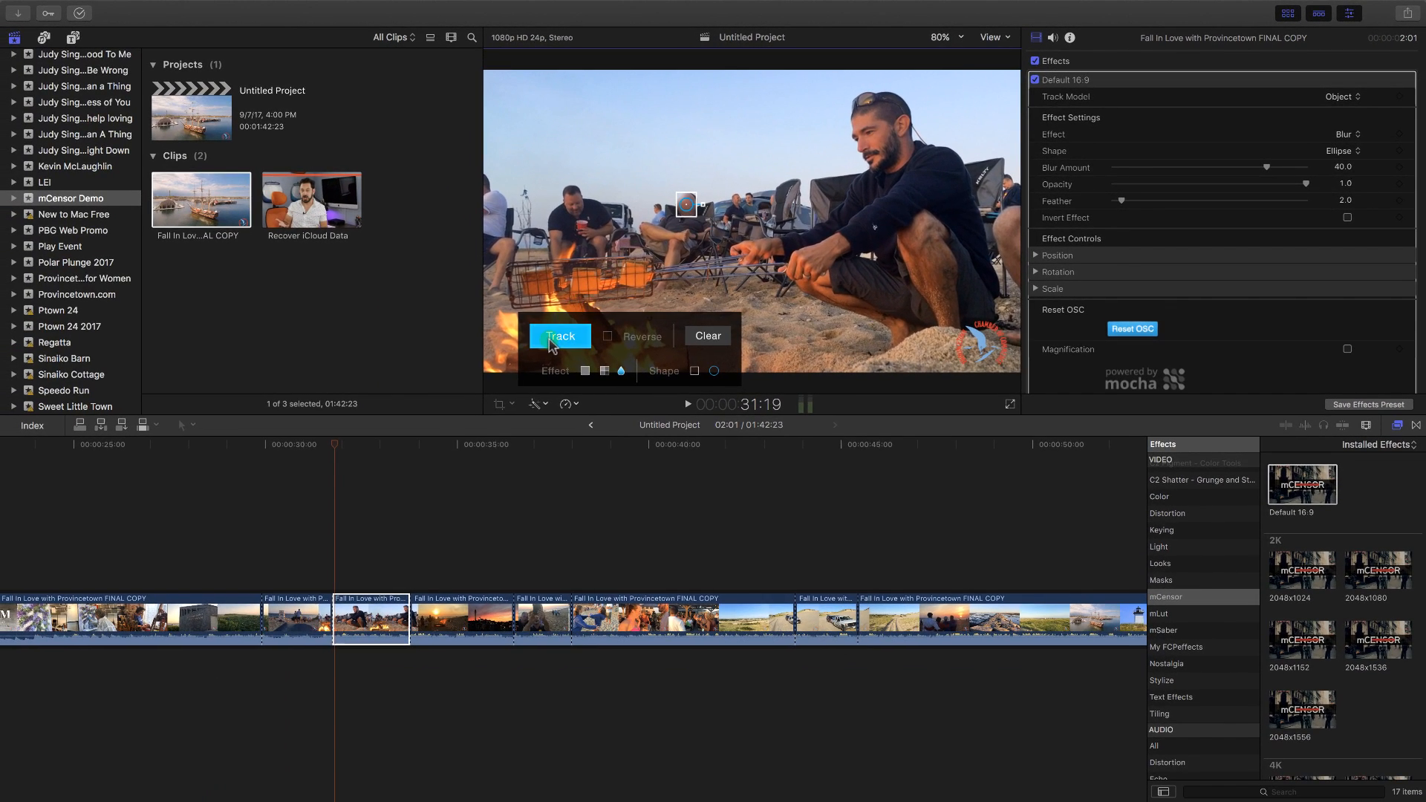
click(560, 336)
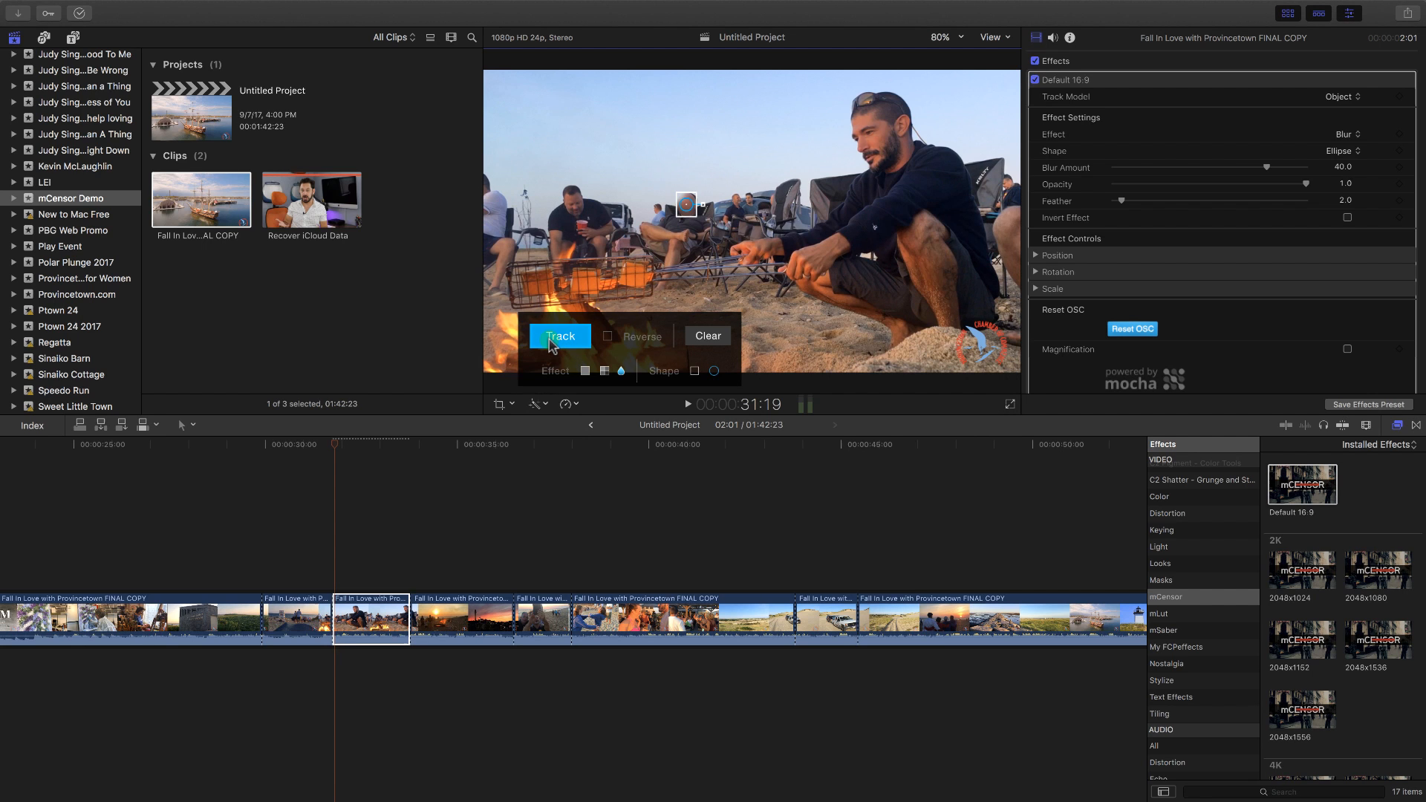
mouse_move(317, 433)
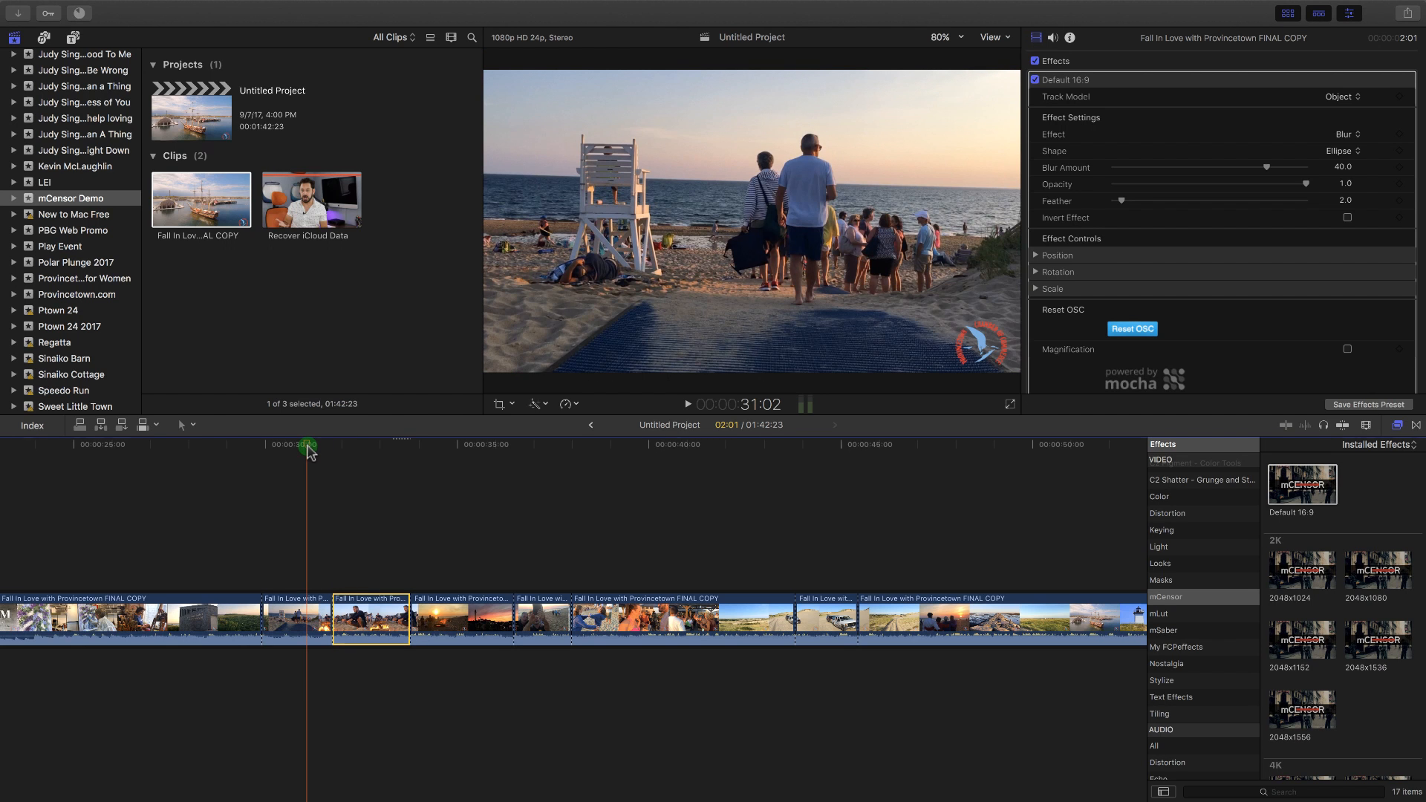
click(685, 404)
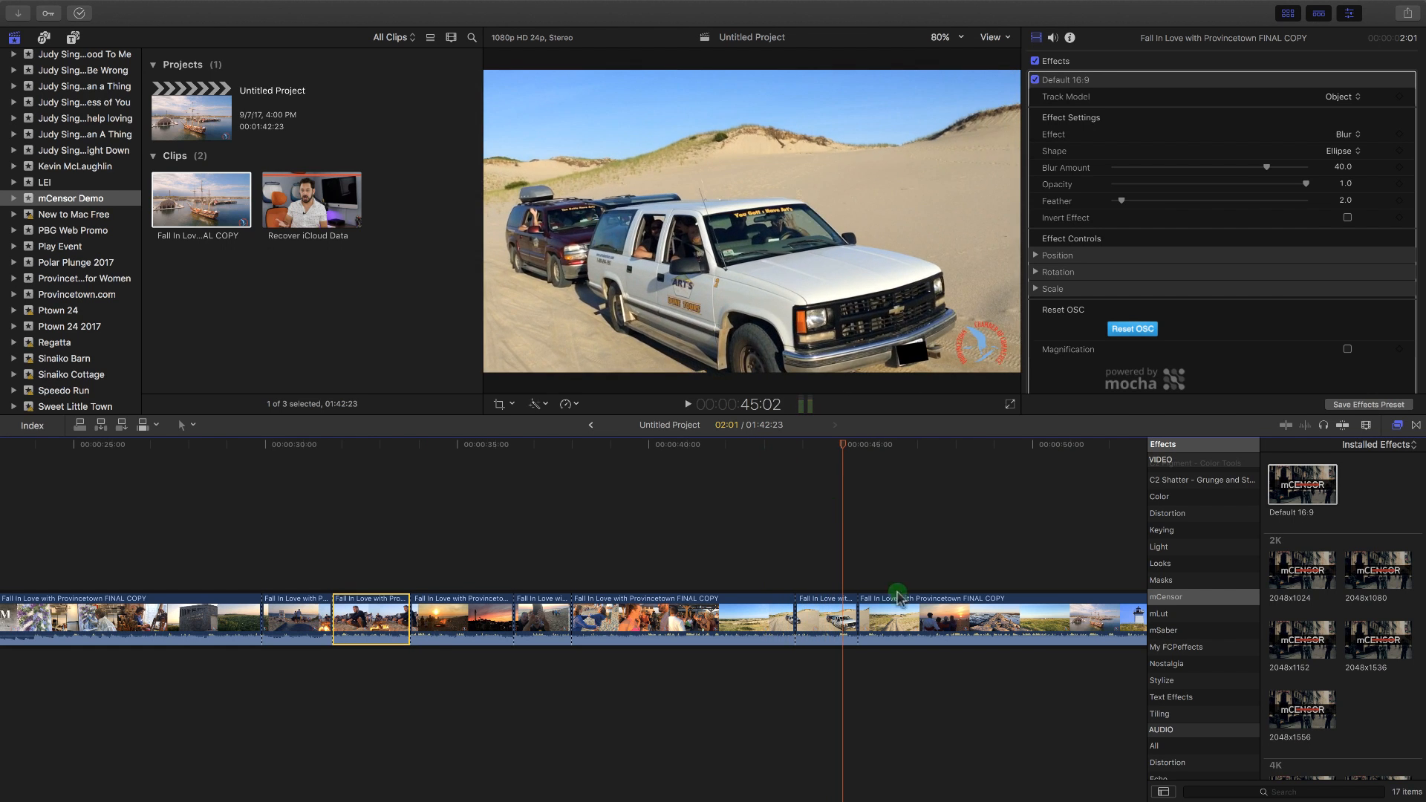
Step: Select the white-truck dune clip in the timeline
click(824, 619)
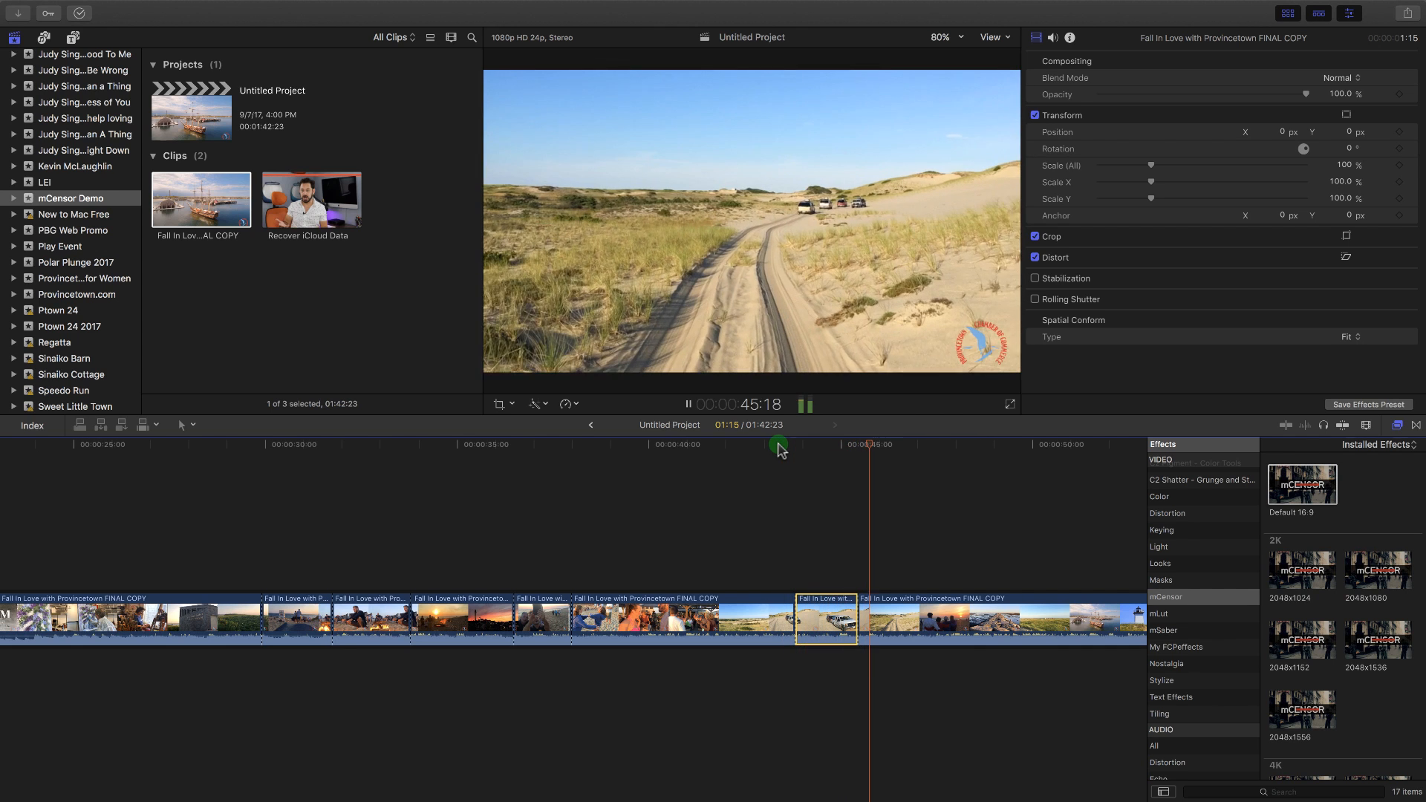
Step: Park on a frame showing the plate and set Track Model to Plane
click(686, 404)
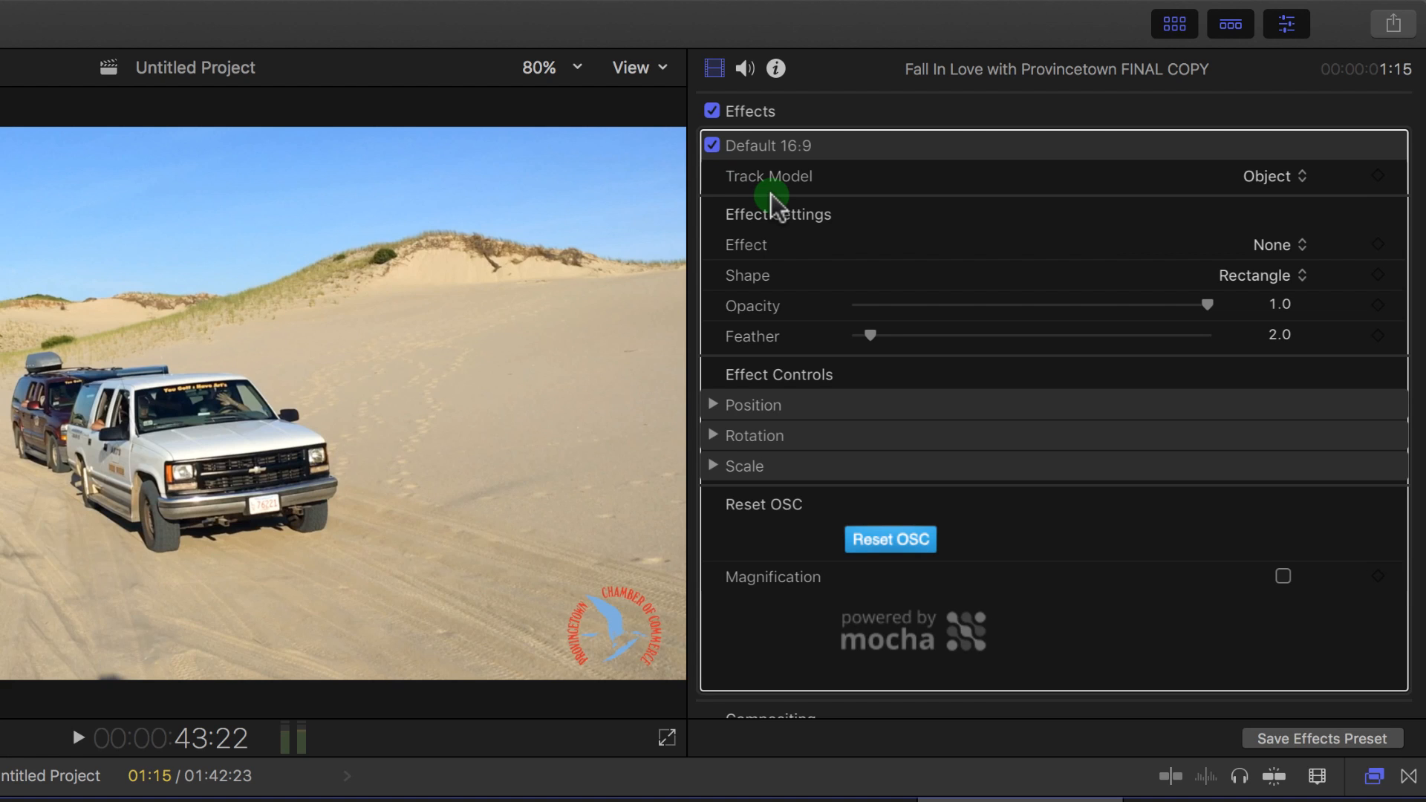
click(1271, 175)
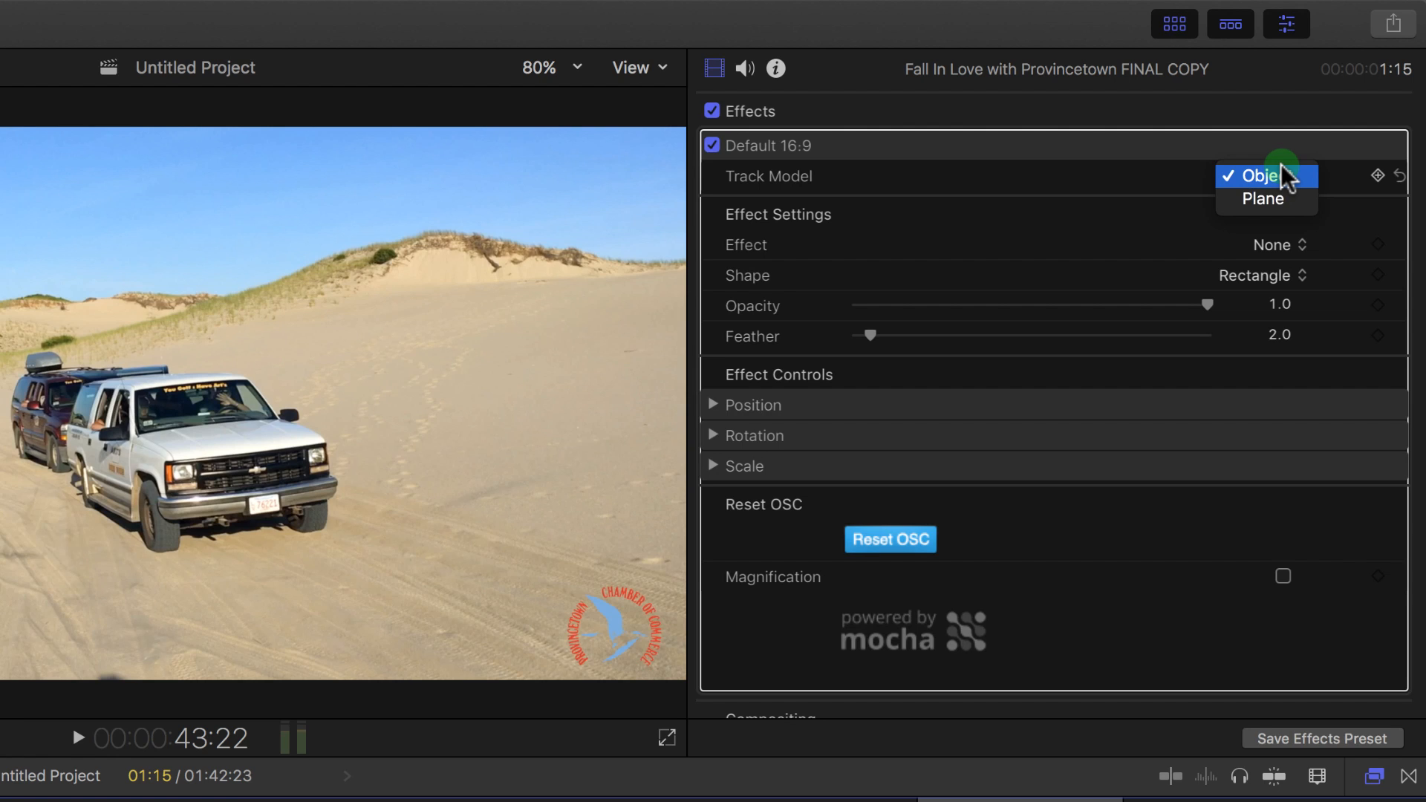
mouse_move(1263, 198)
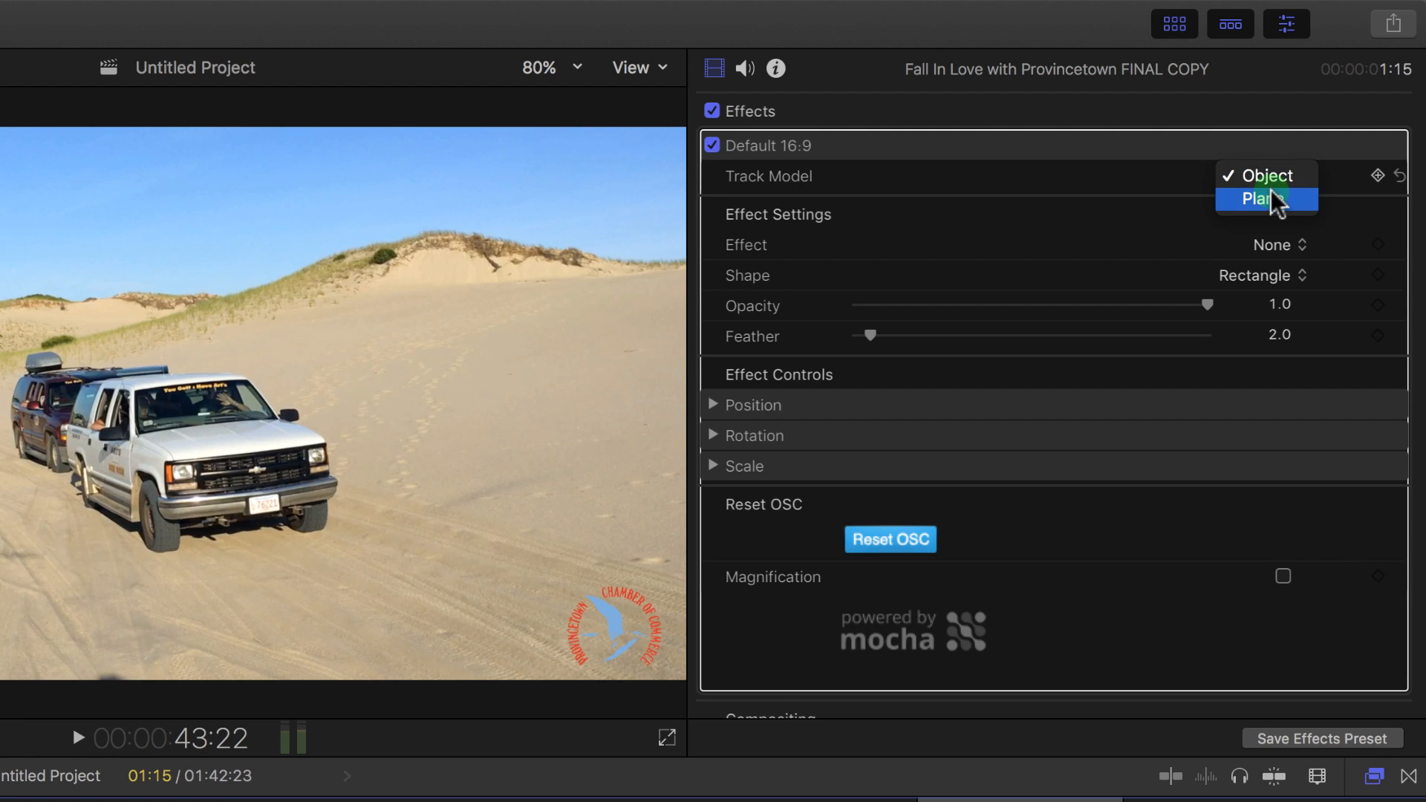
click(1264, 197)
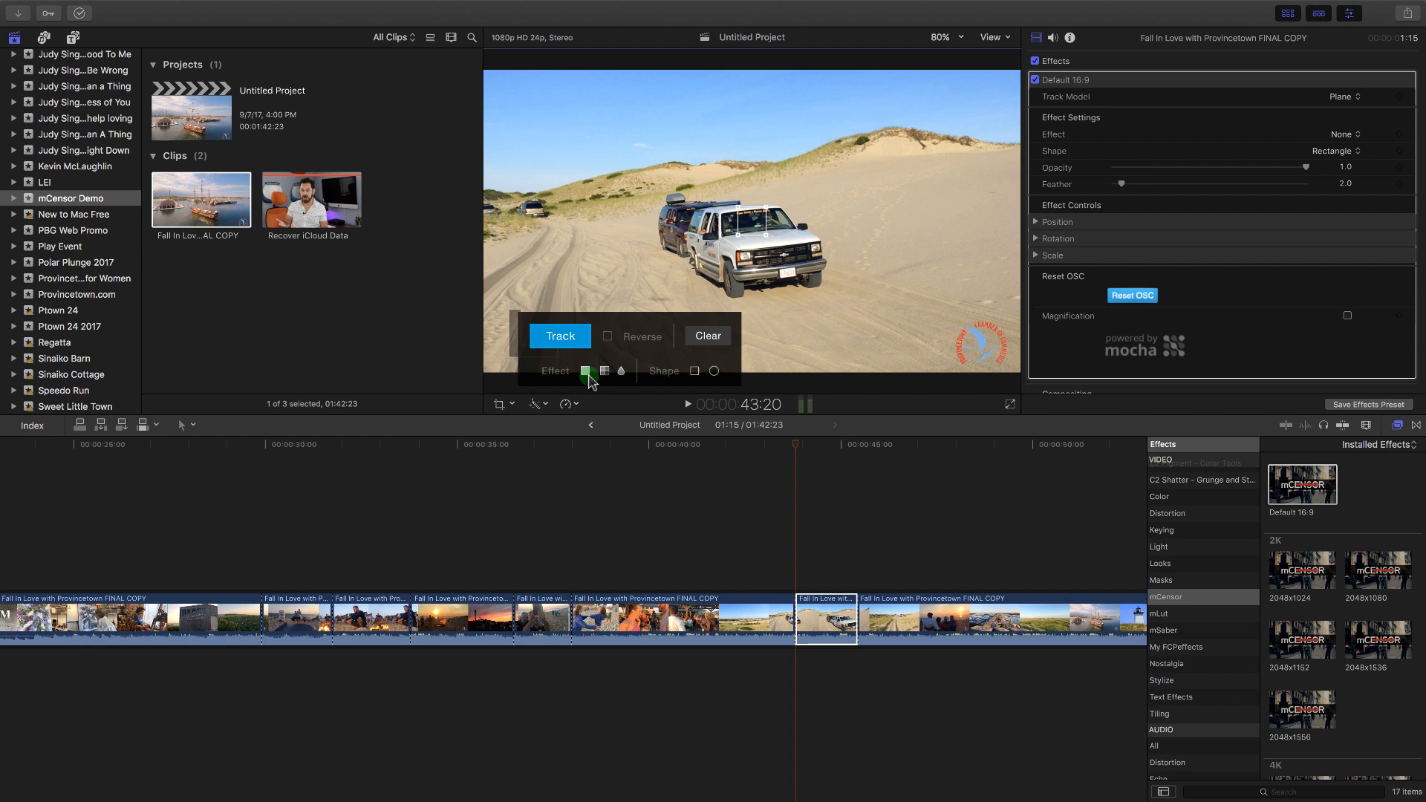
Step: Give the plate rectangle a Solid fill and track it through the clip
click(585, 372)
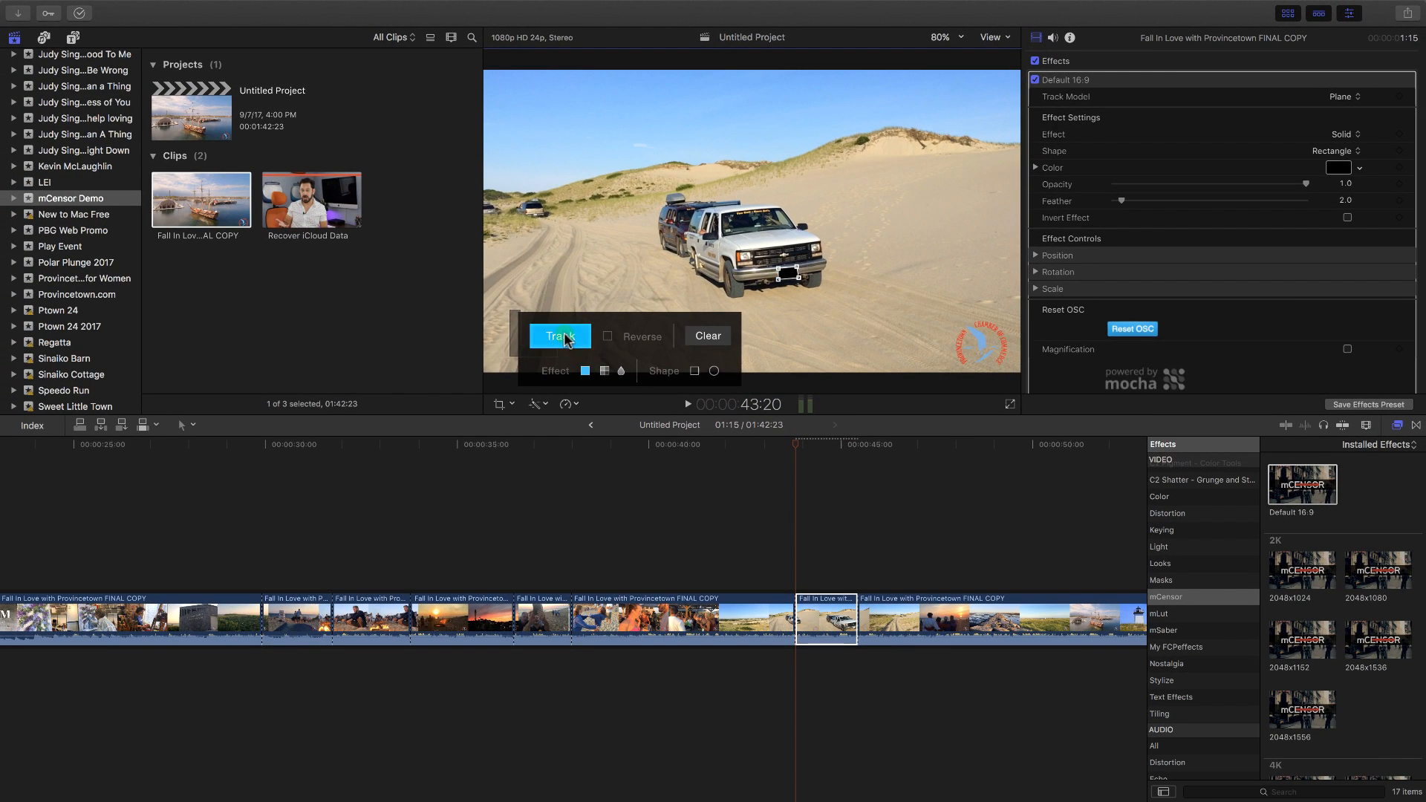
click(560, 335)
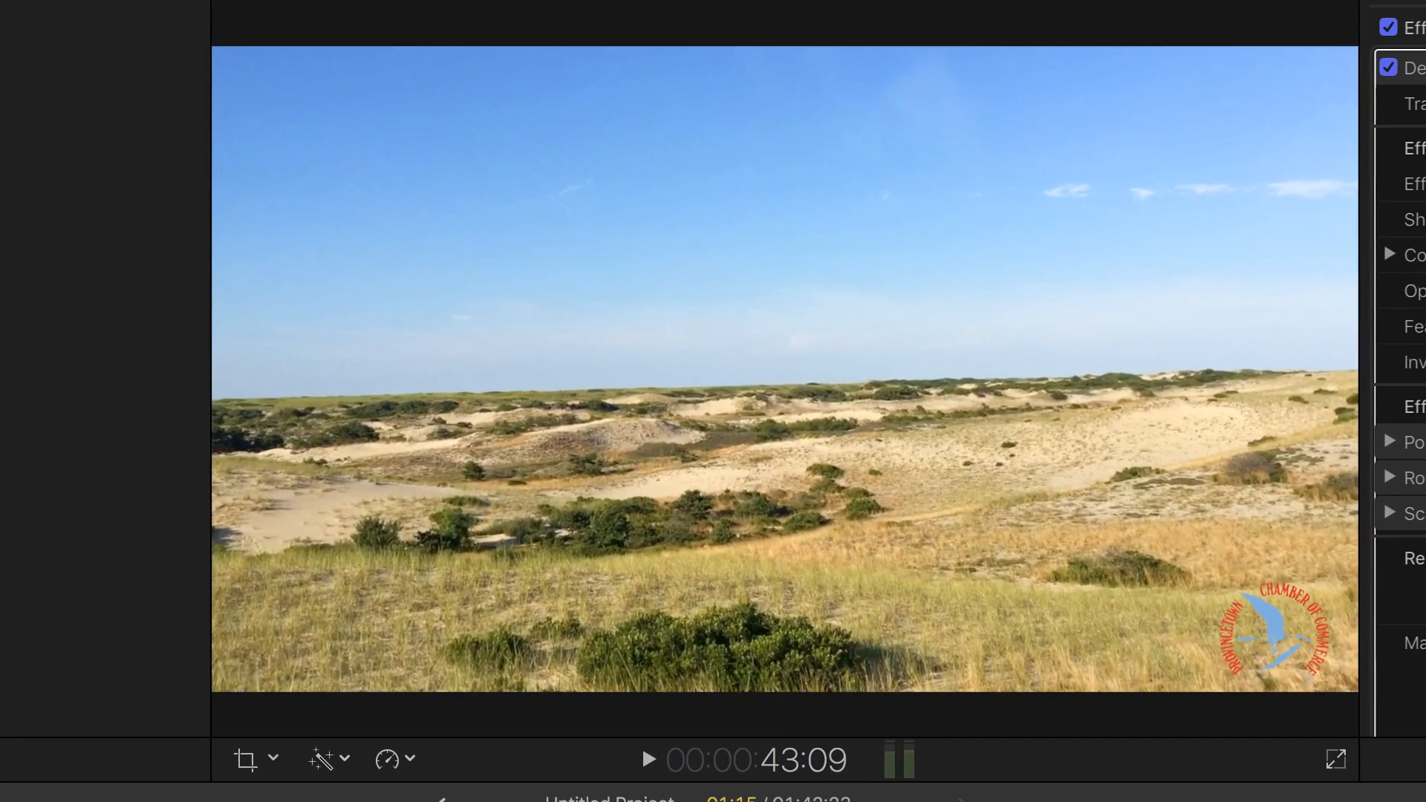
Step: Play the clip to confirm the black block stays on the plate, then pause
click(648, 760)
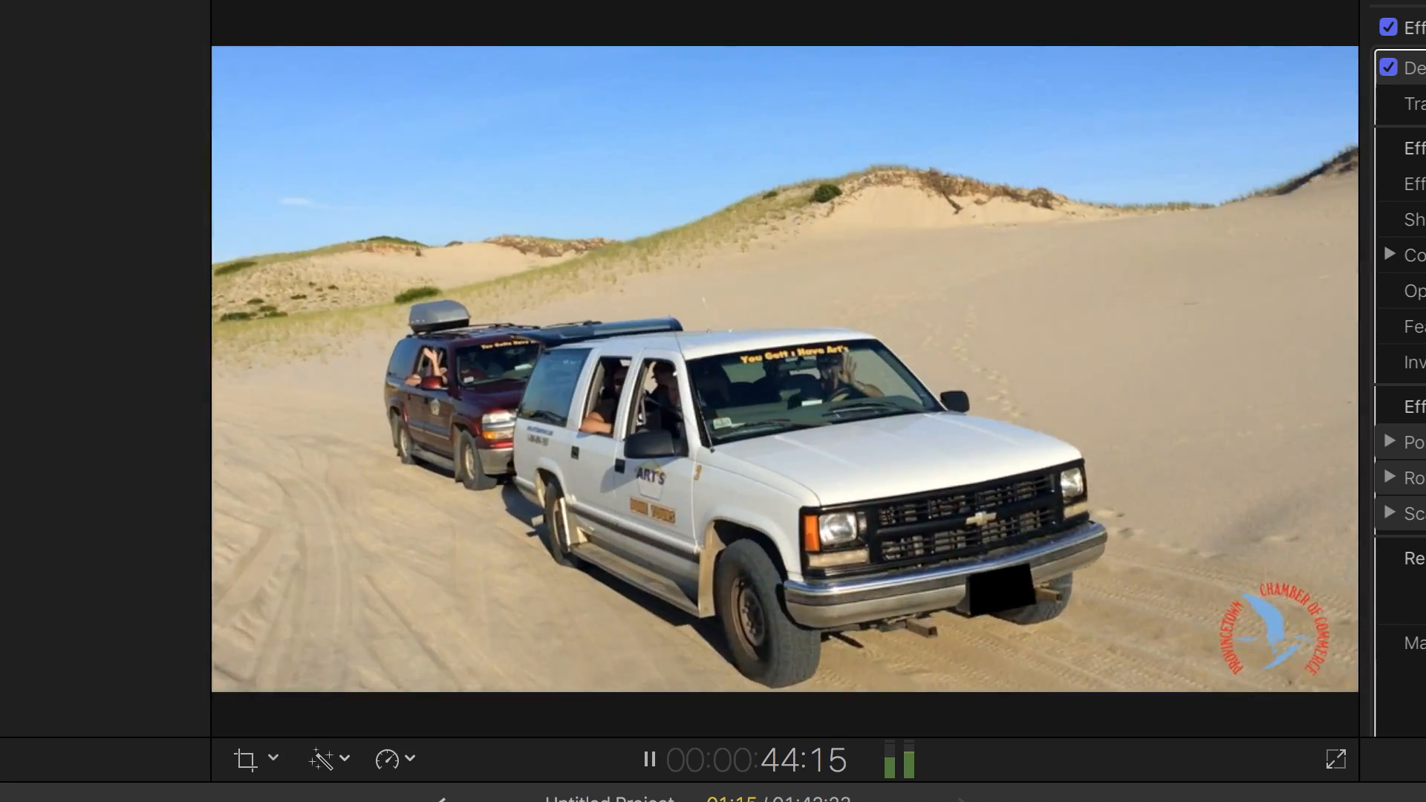
click(645, 759)
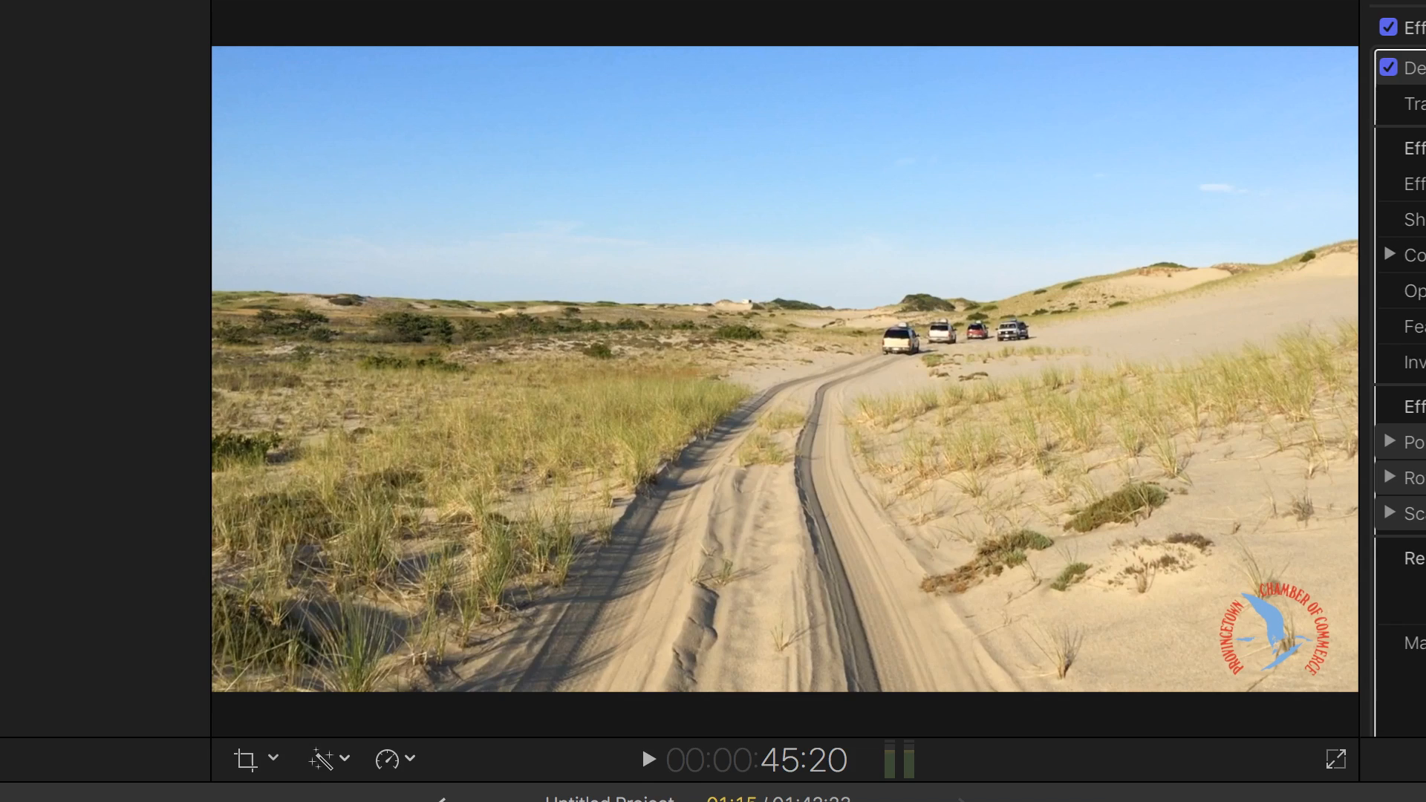